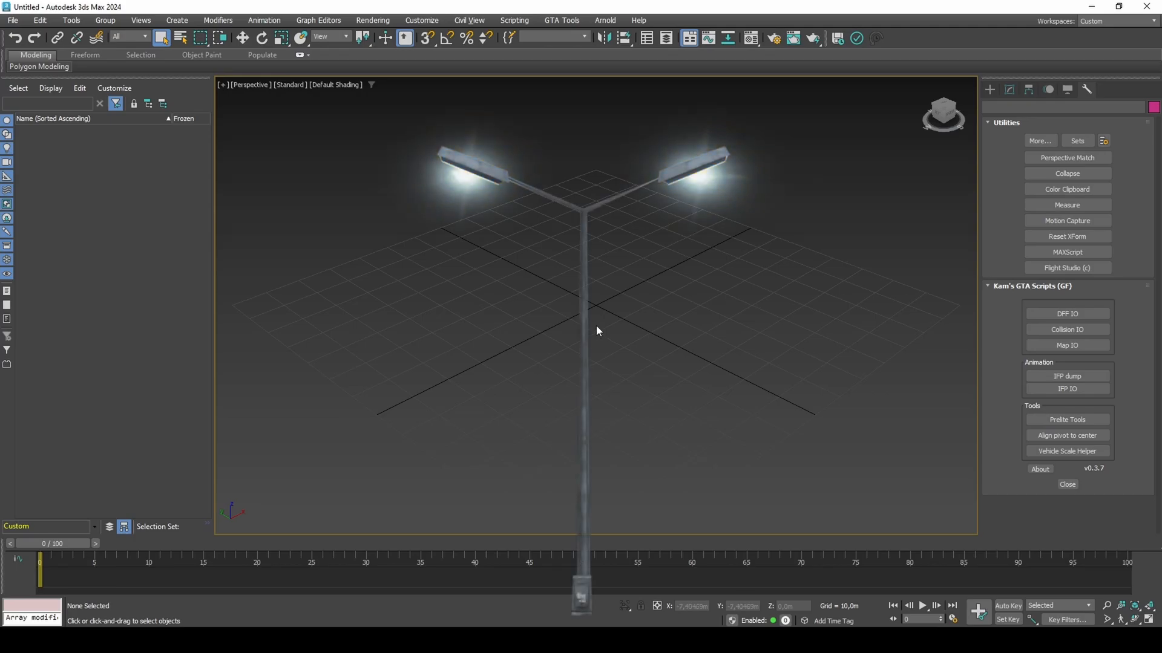
Import lamppost2.dff through the GTA Tools DFF IO panel into the empty scene.
click(561, 21)
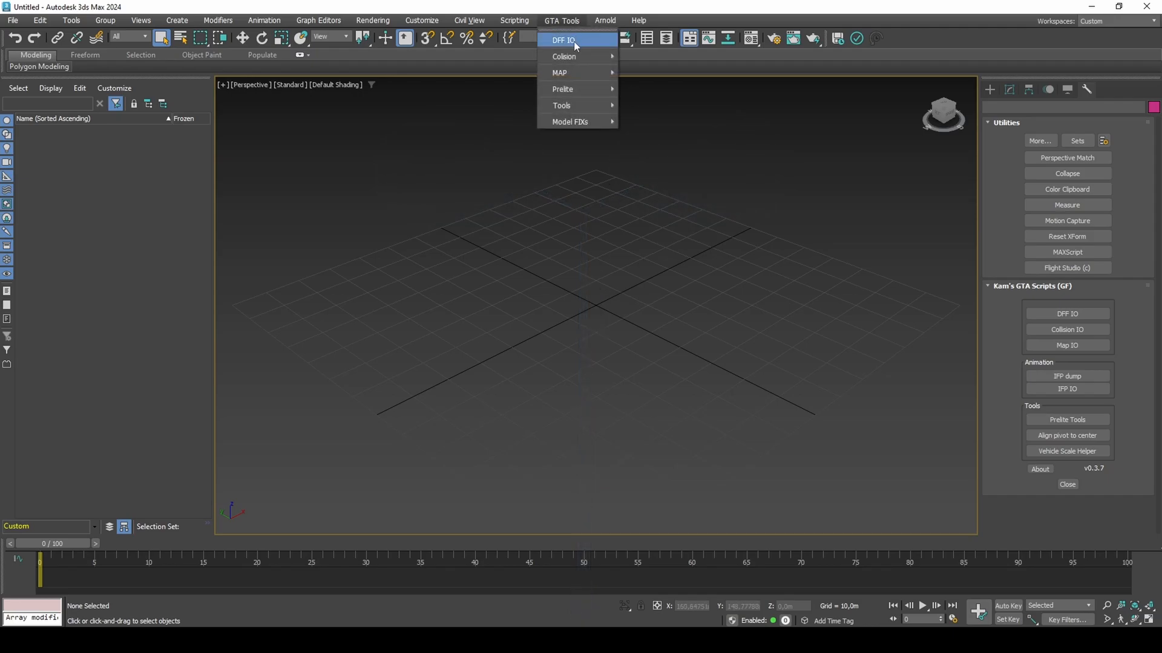
click(563, 40)
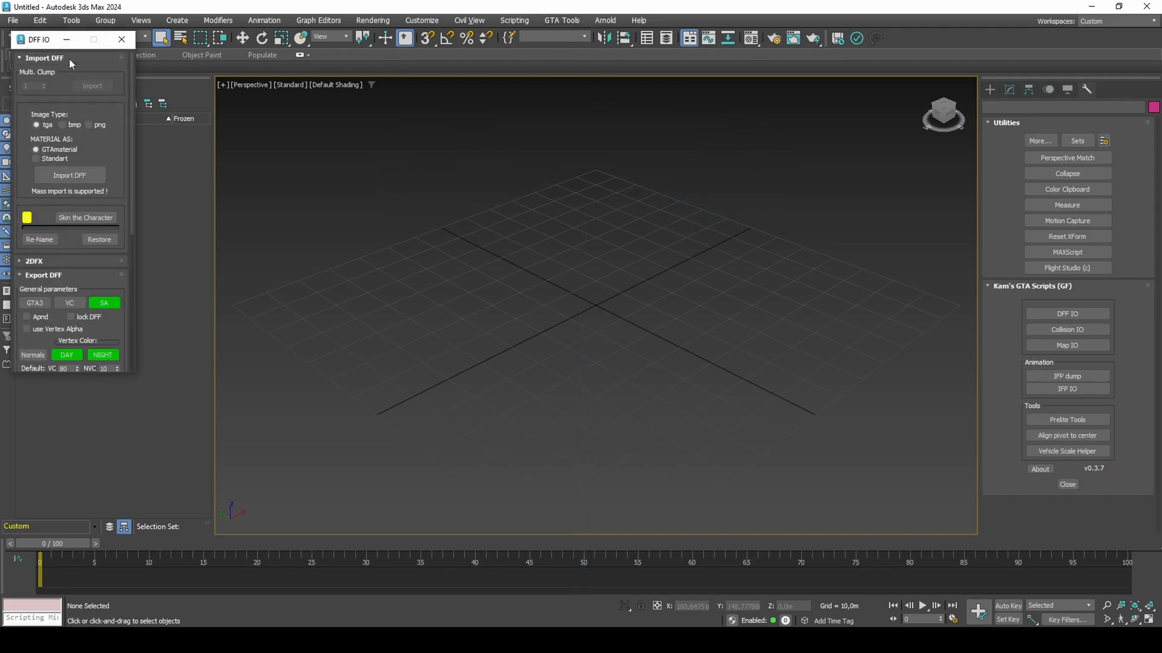
click(69, 174)
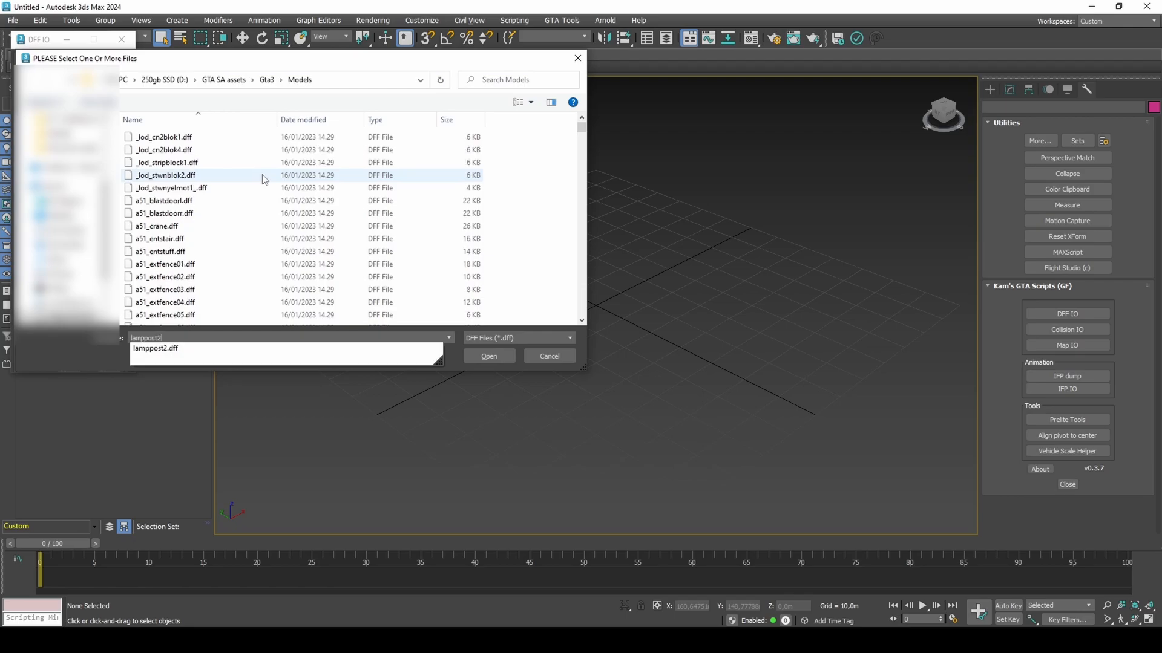
click(488, 355)
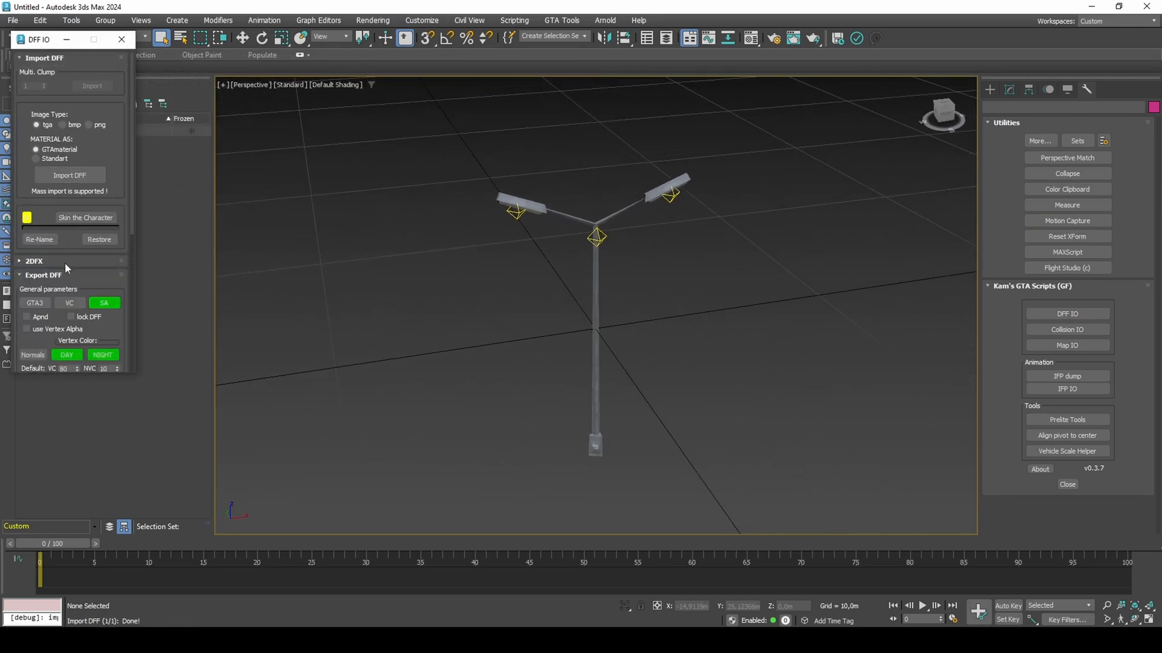
Show the 2DFX light tools and select the corona light on the left lamp head.
click(69, 279)
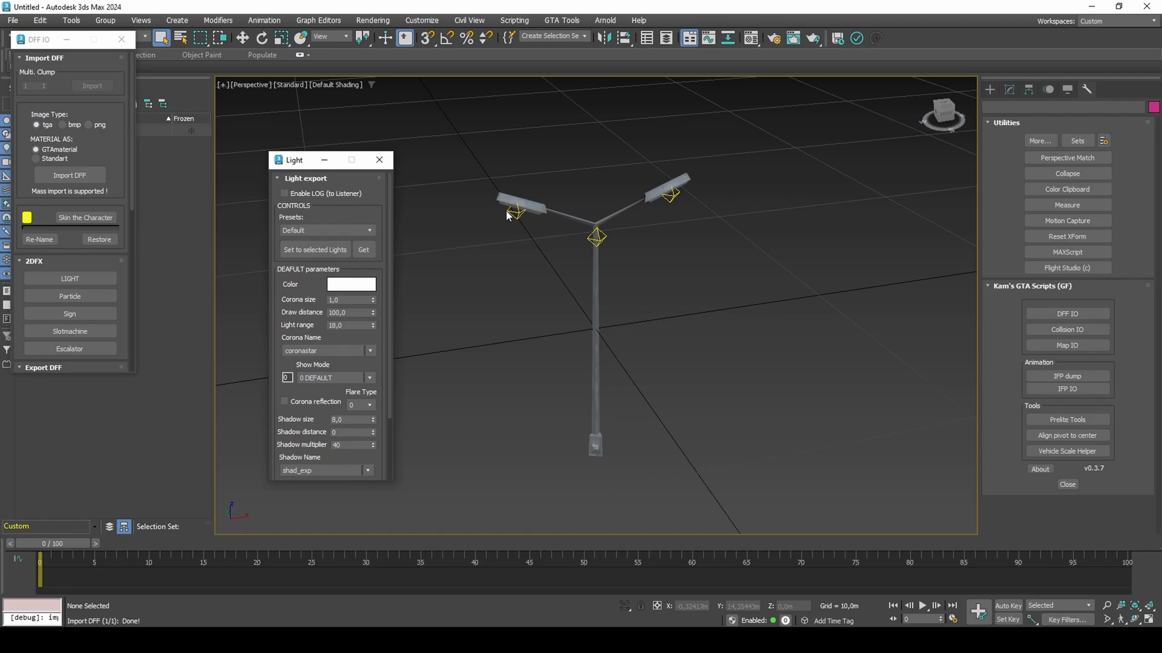
click(513, 213)
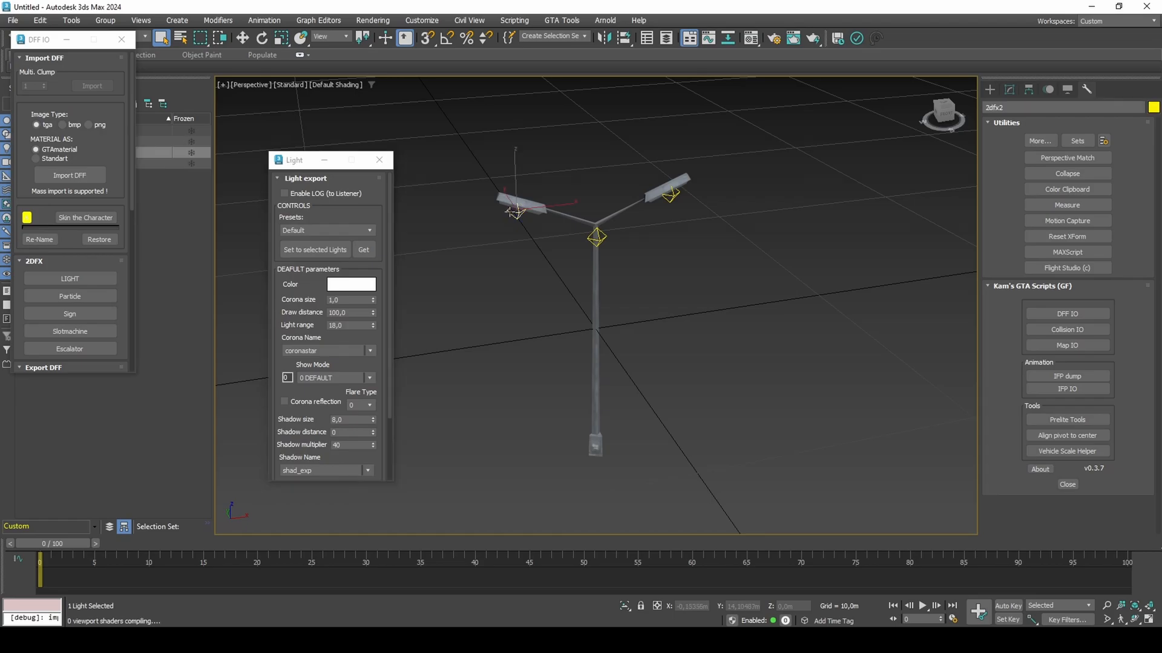
Set the corona colour to a pale blue hue and select both lamp-head lights to apply it.
click(351, 283)
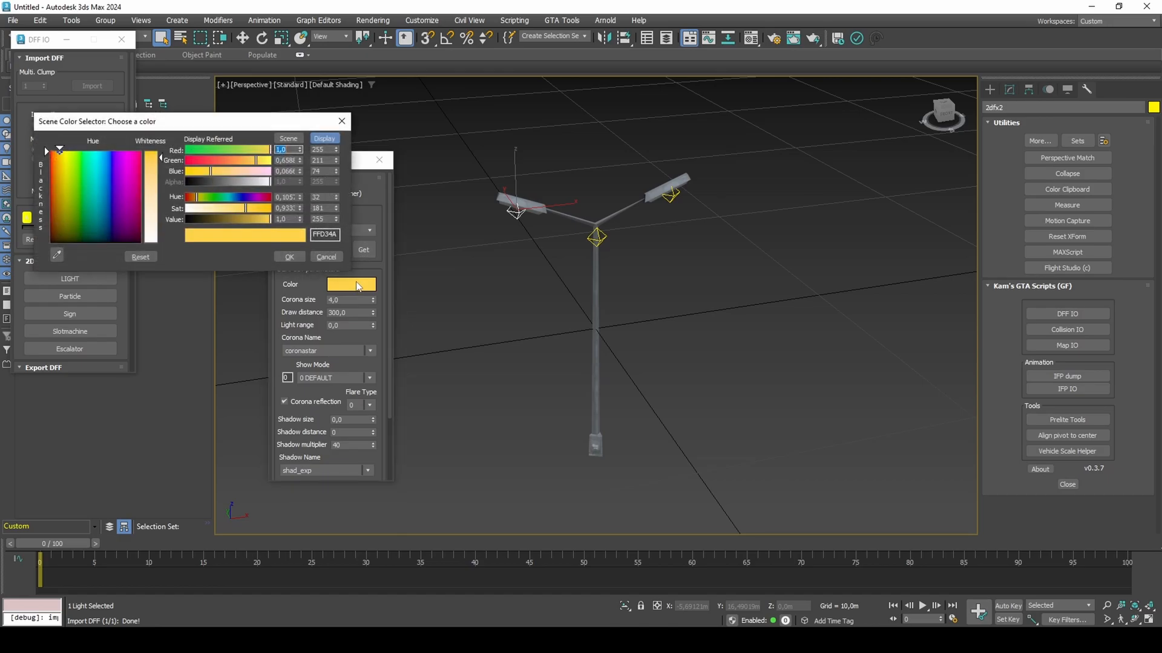
click(234, 197)
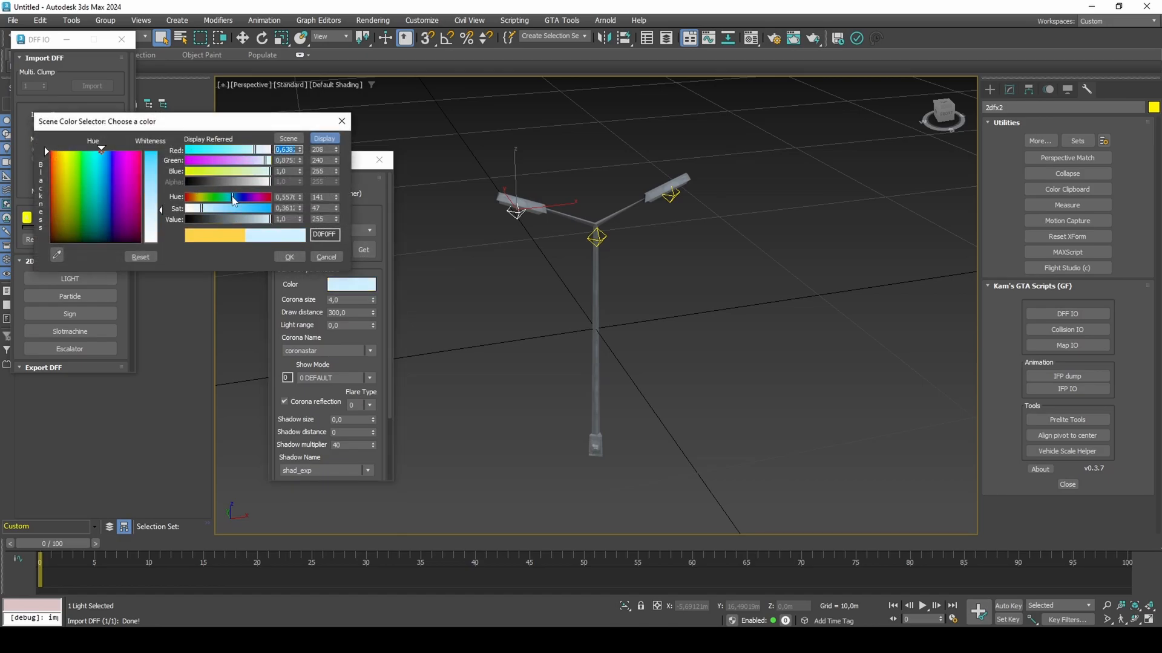
drag(234, 197, 200, 198)
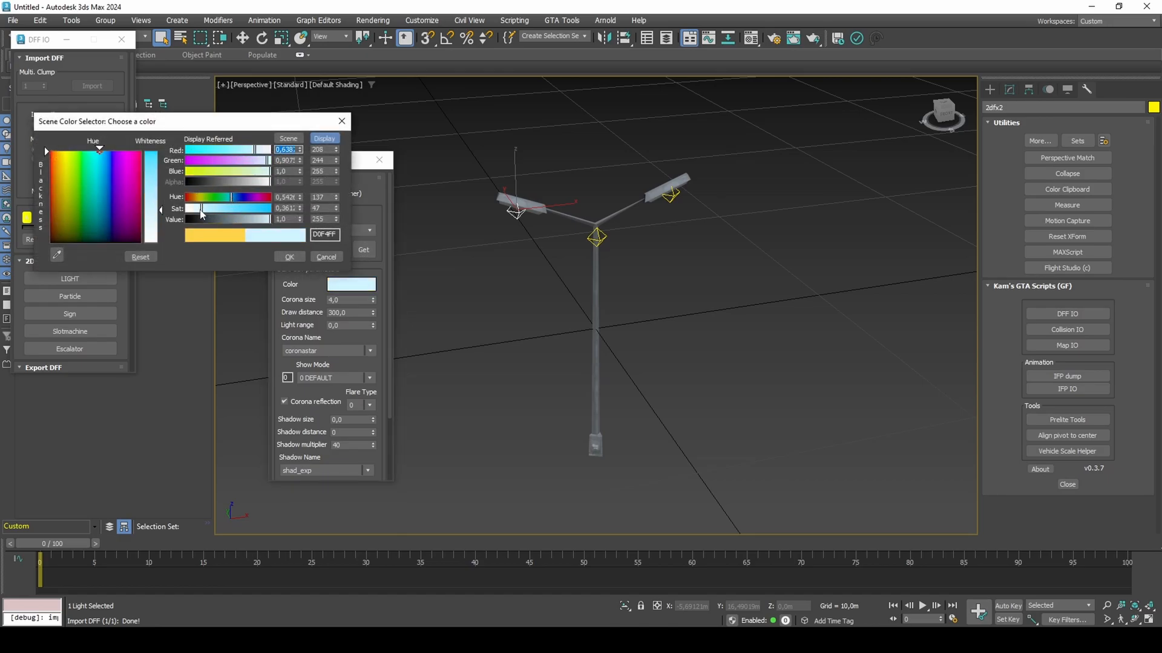
drag(209, 208, 199, 208)
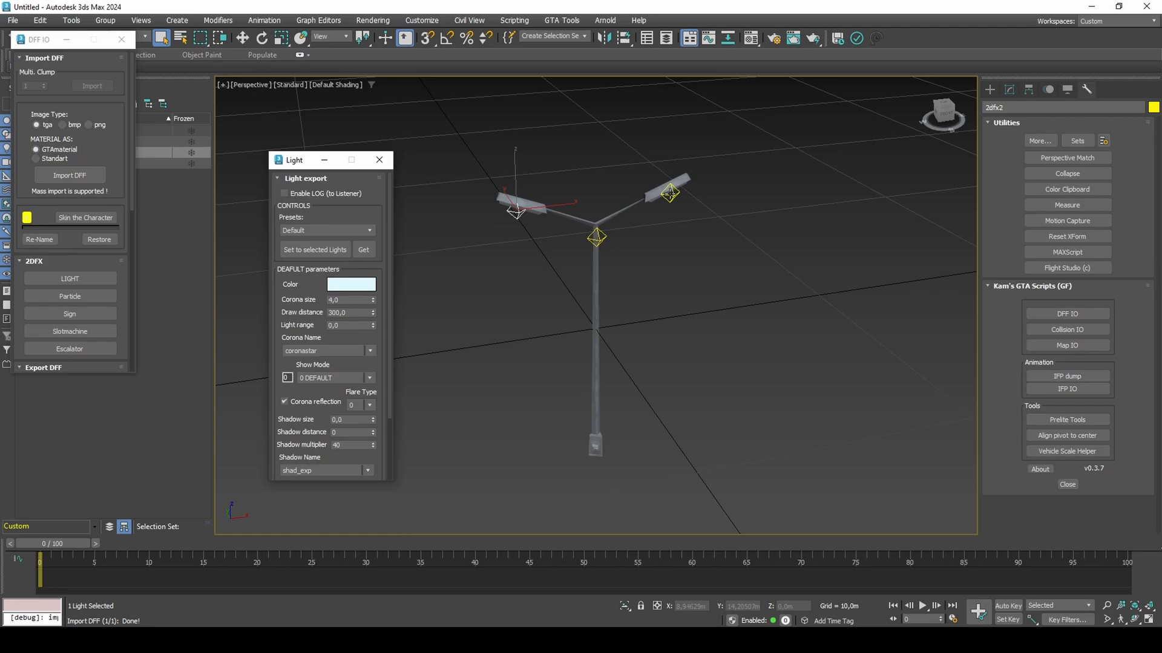
click(669, 192)
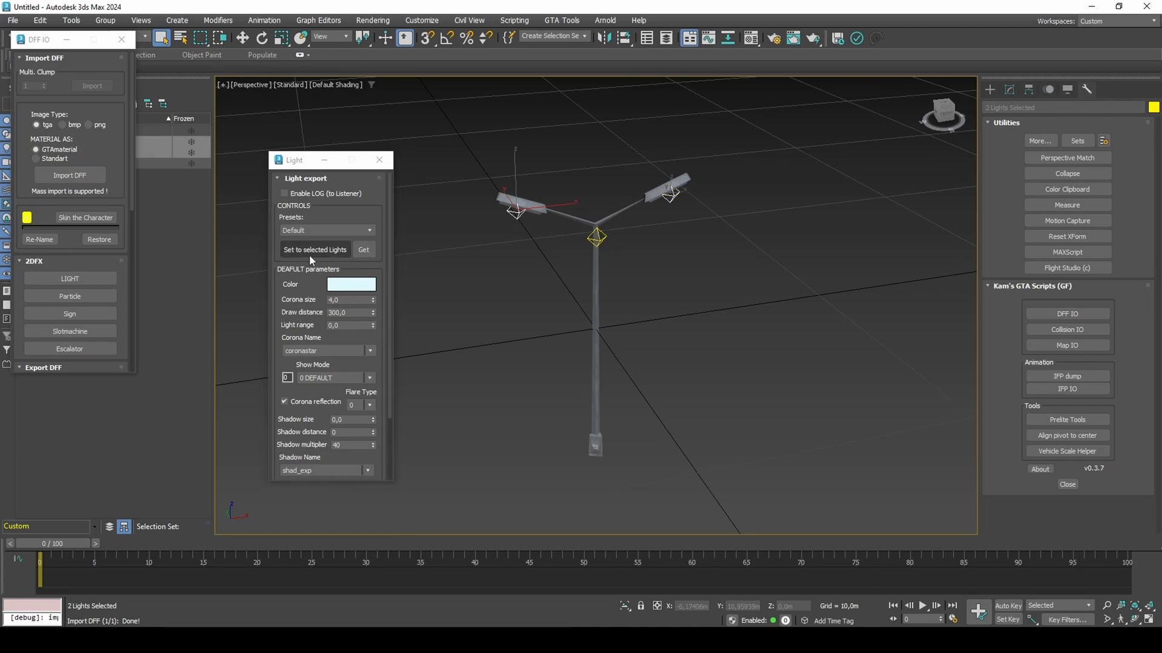
mouse_move(582, 253)
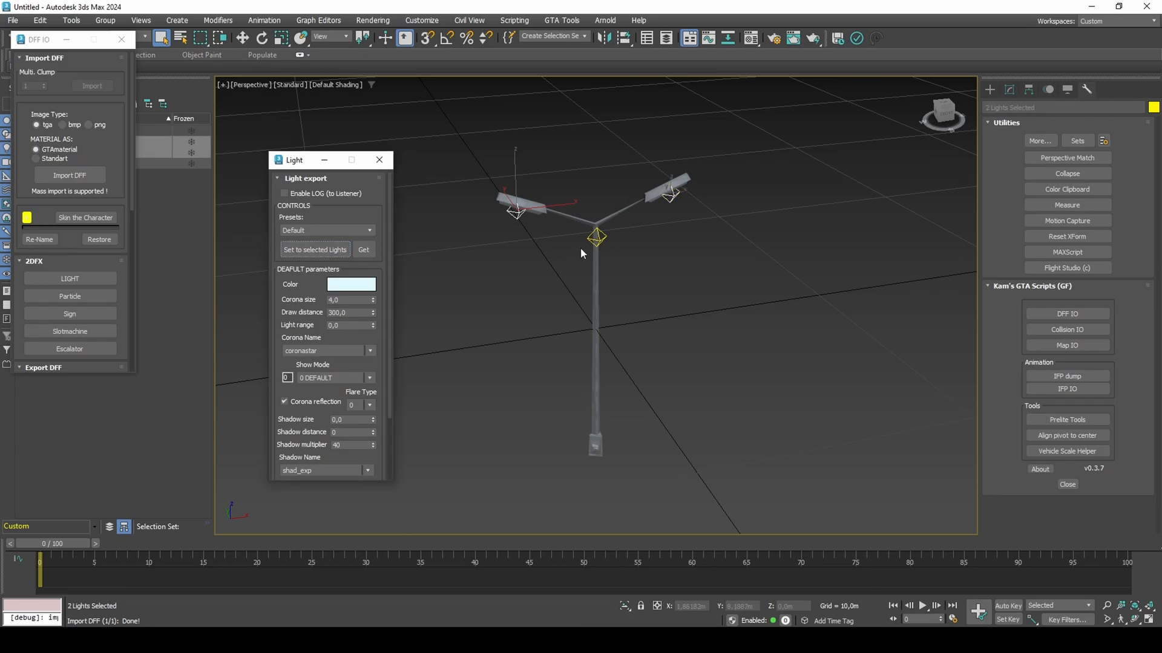